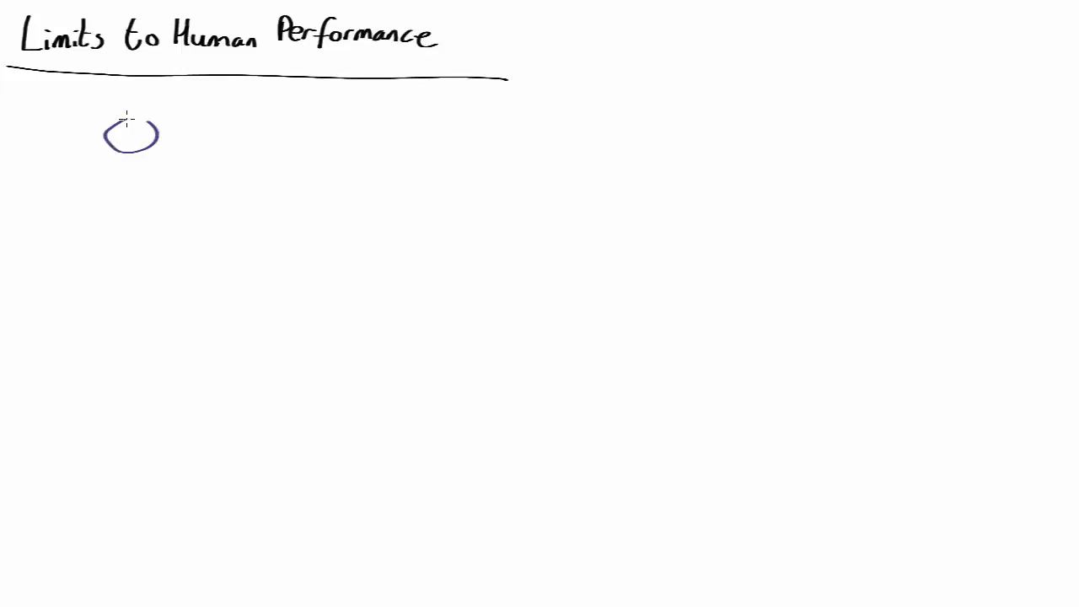
# Handwrite 'Cell' inside the circle and draw a bracket beneath it.
pyautogui.write('Cell')
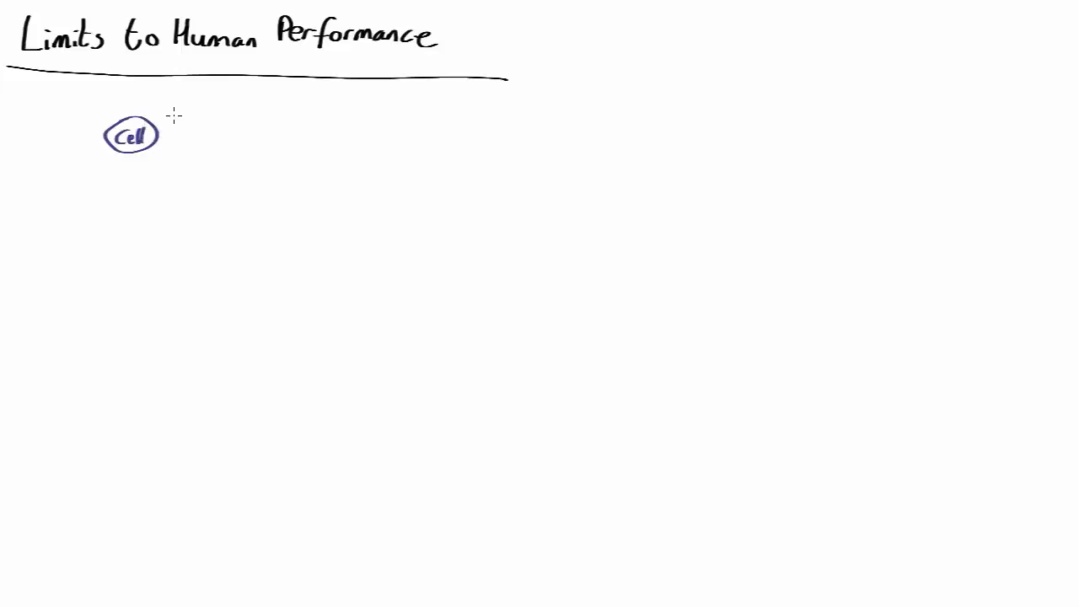
pyautogui.moveTo(98, 166); pyautogui.dragTo(178, 160)
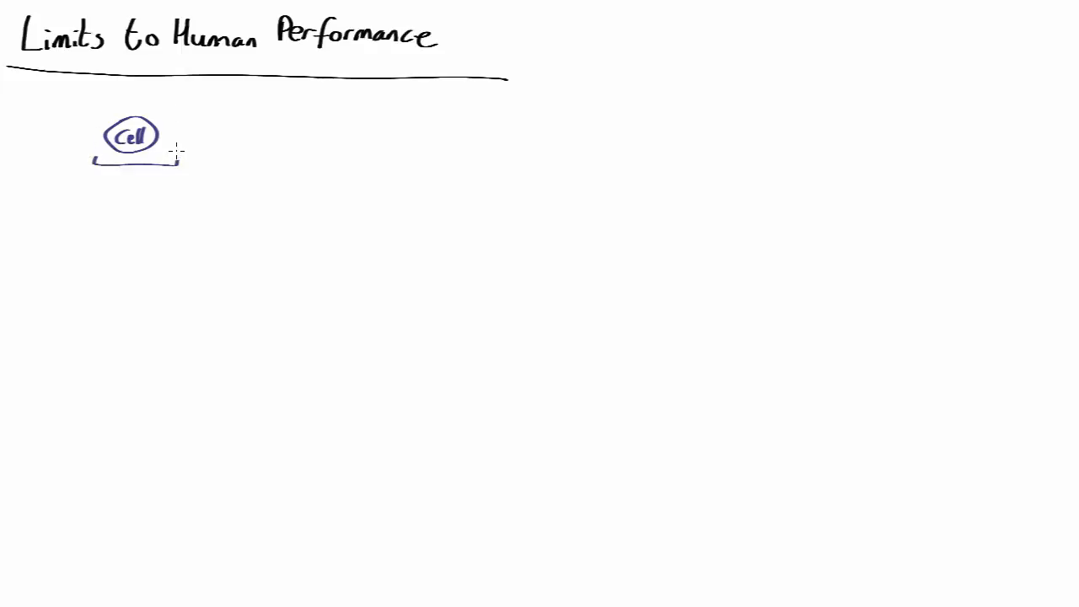
pyautogui.moveTo(195, 229); pyautogui.dragTo(247, 212)
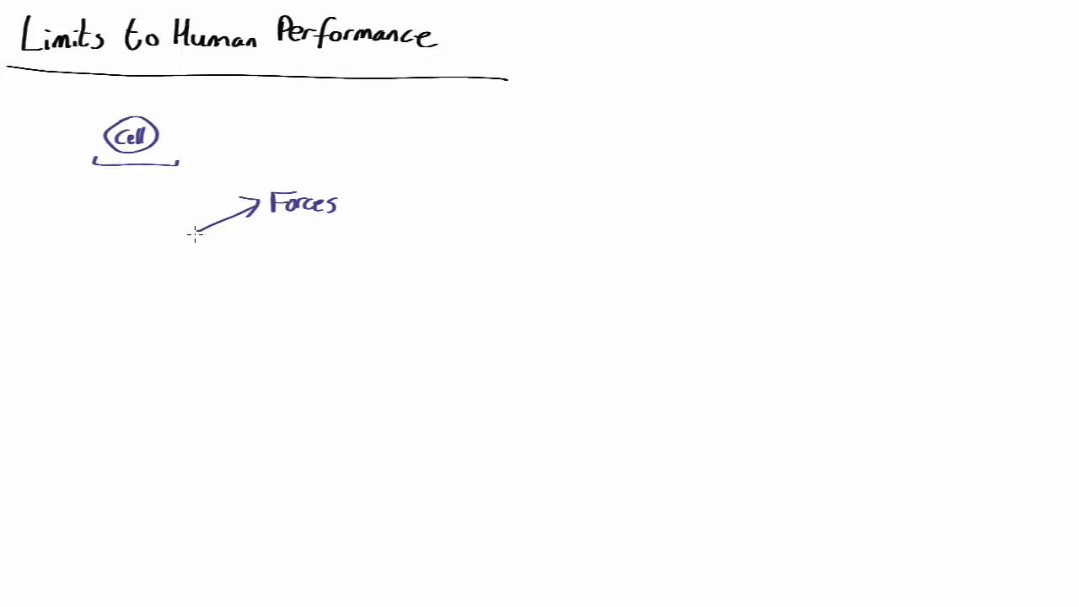
# Draw a second unlabeled arrow branching down-right from the Forces arrow's start point.
pyautogui.moveTo(196, 233); pyautogui.dragTo(266, 268)
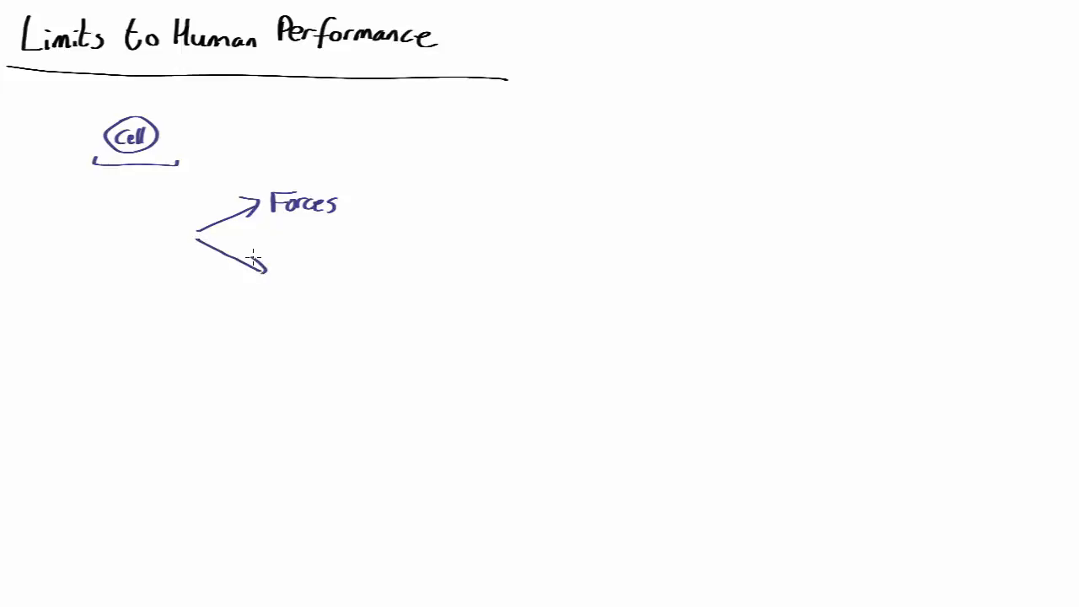